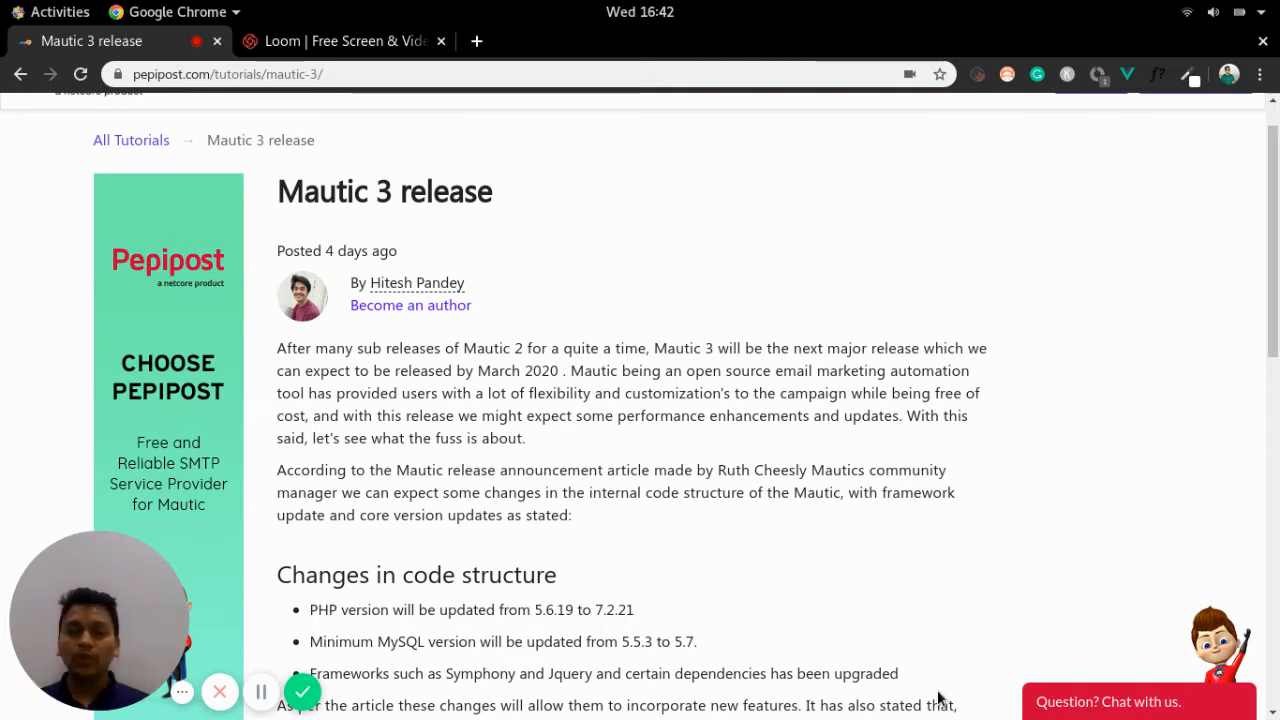
scroll("down", 3)
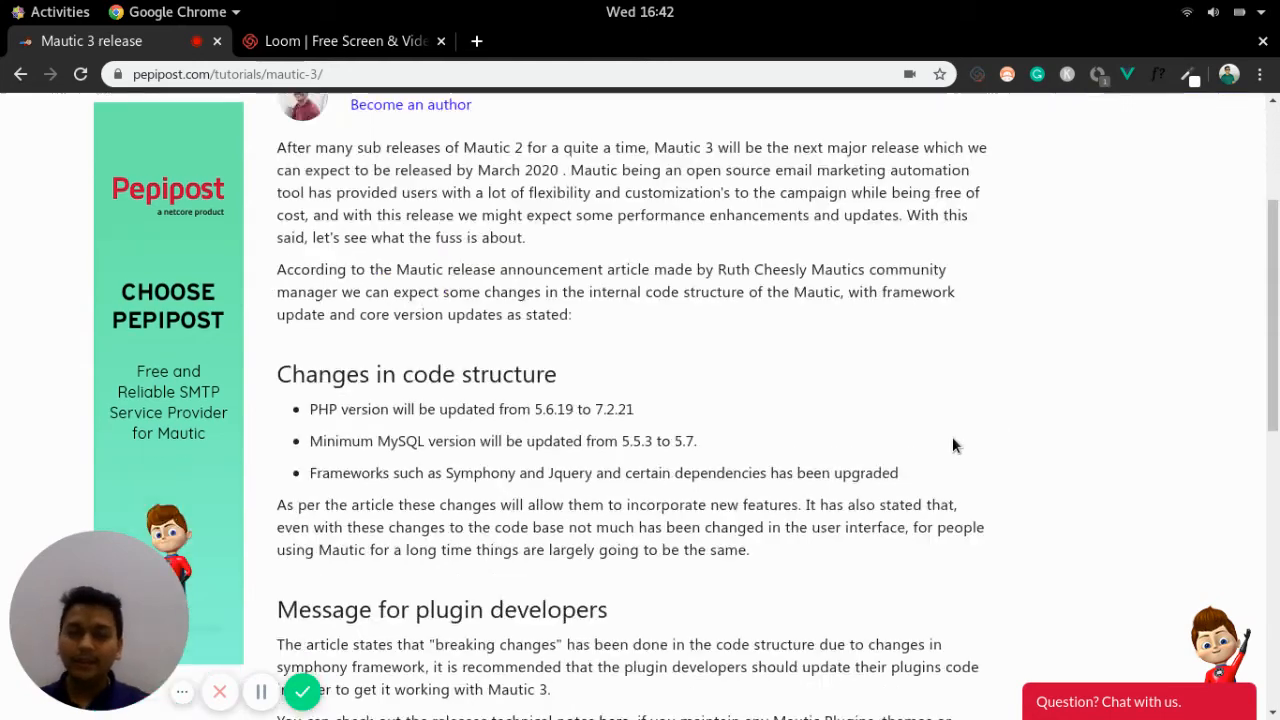
scroll("down", 3)
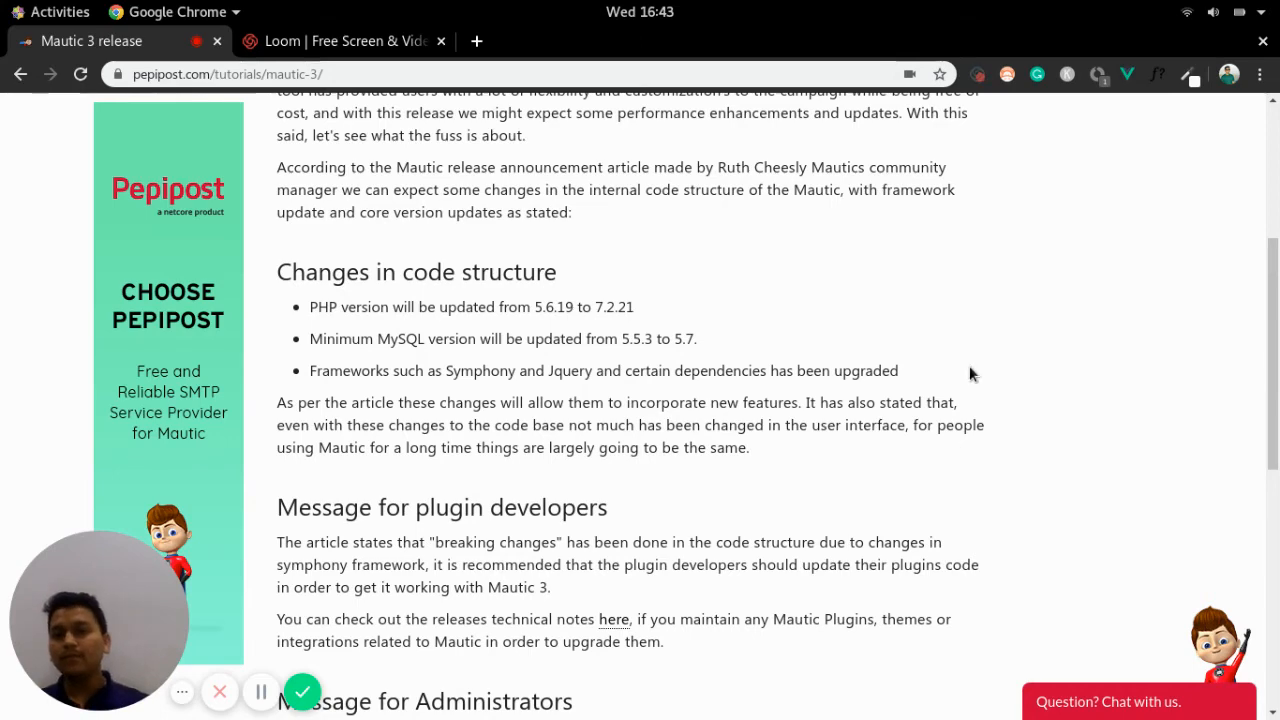
scroll("down", 3)
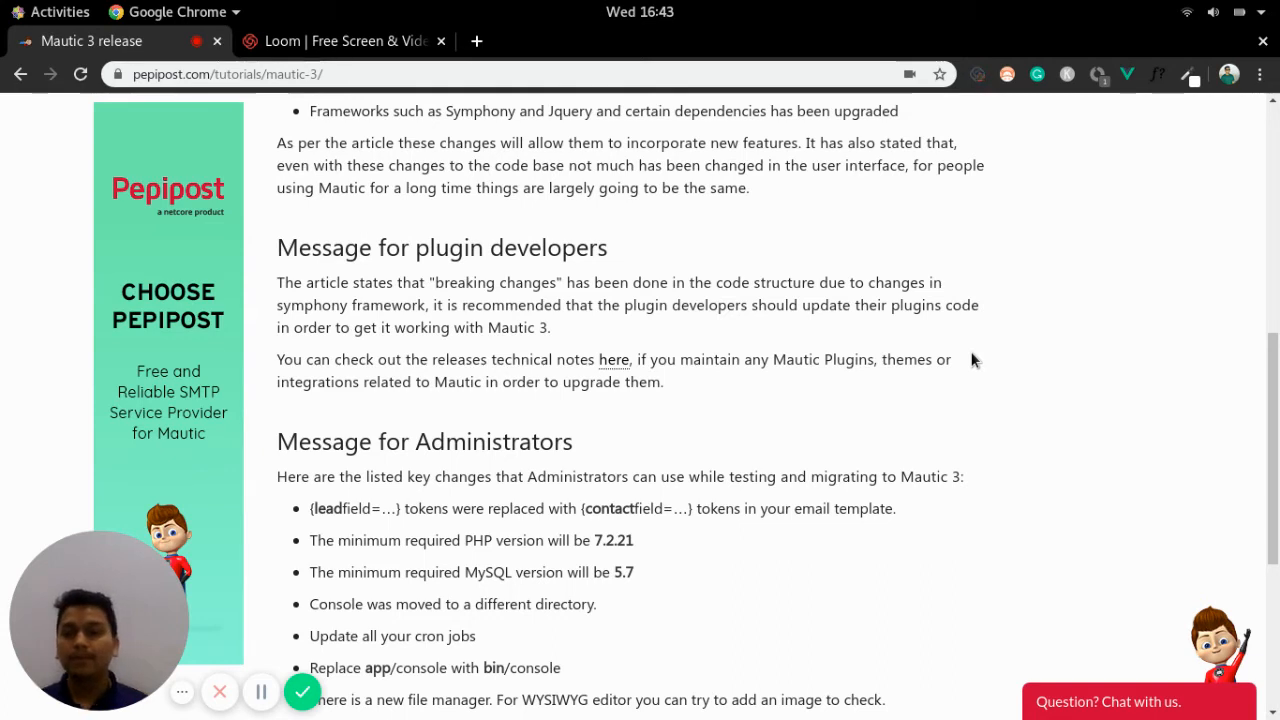
mouse_move(604, 370)
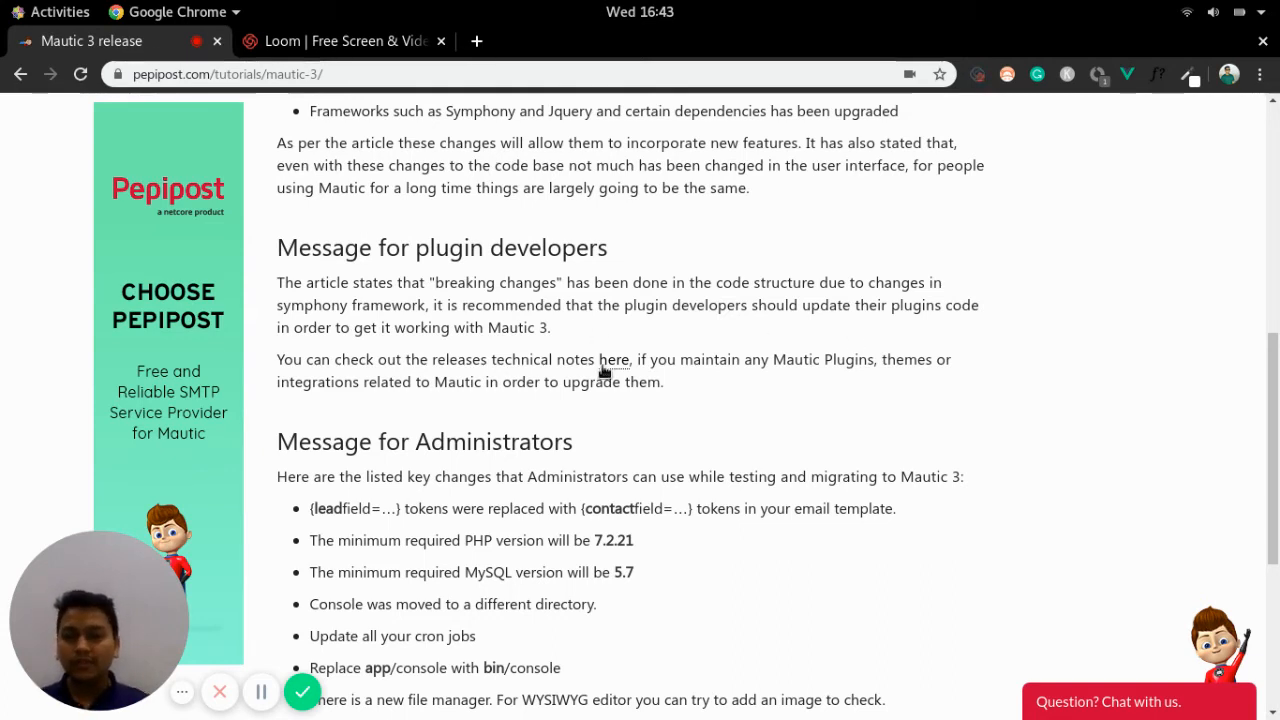
mouse_move(636, 358)
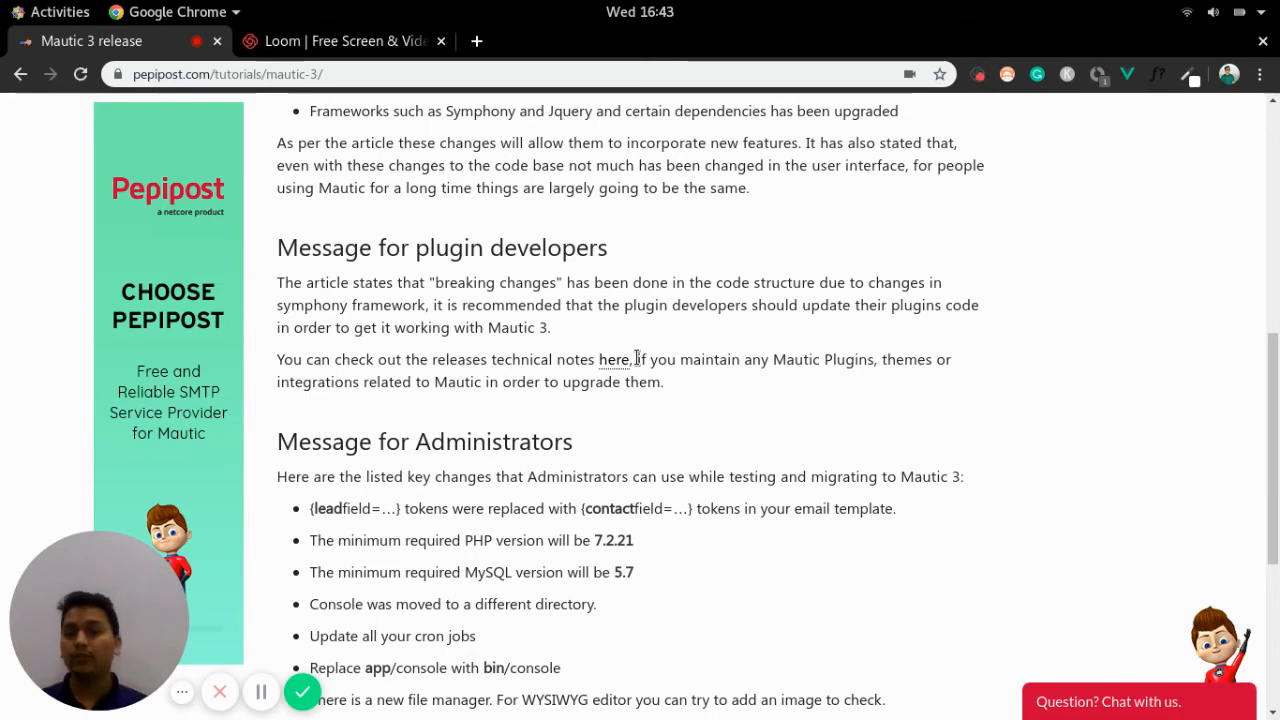
scroll("down", 3)
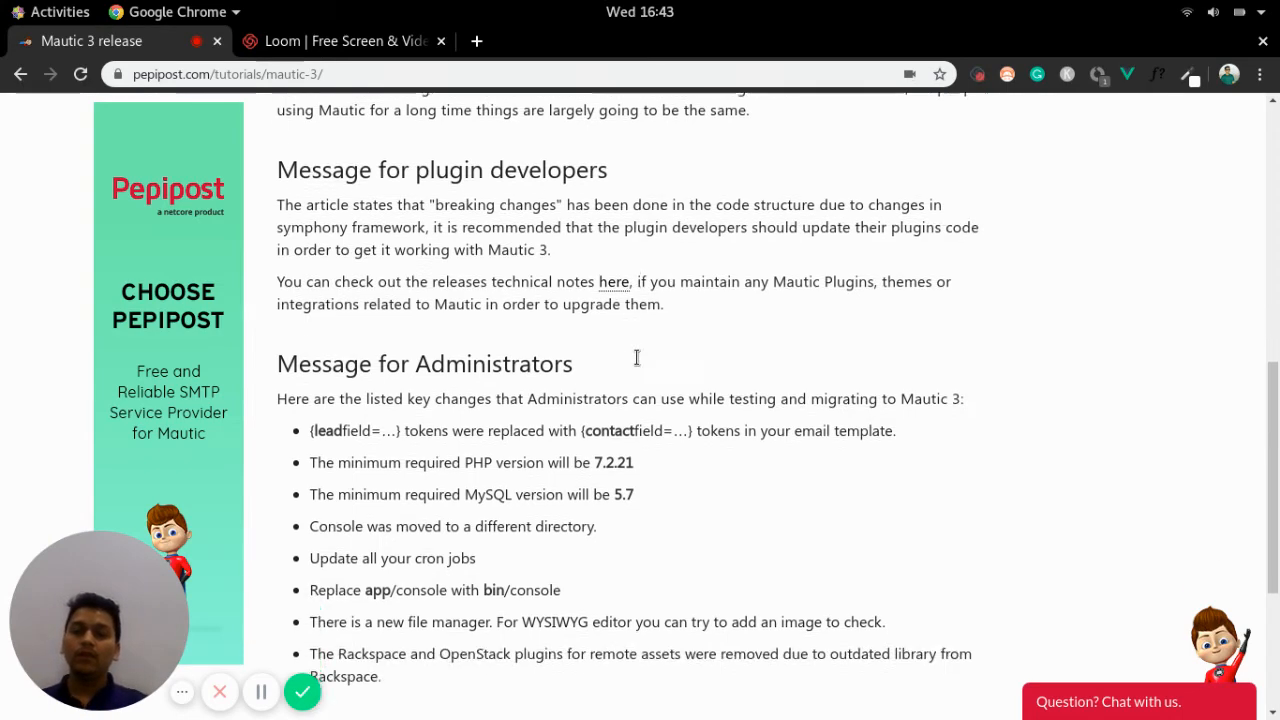
scroll("down", 3)
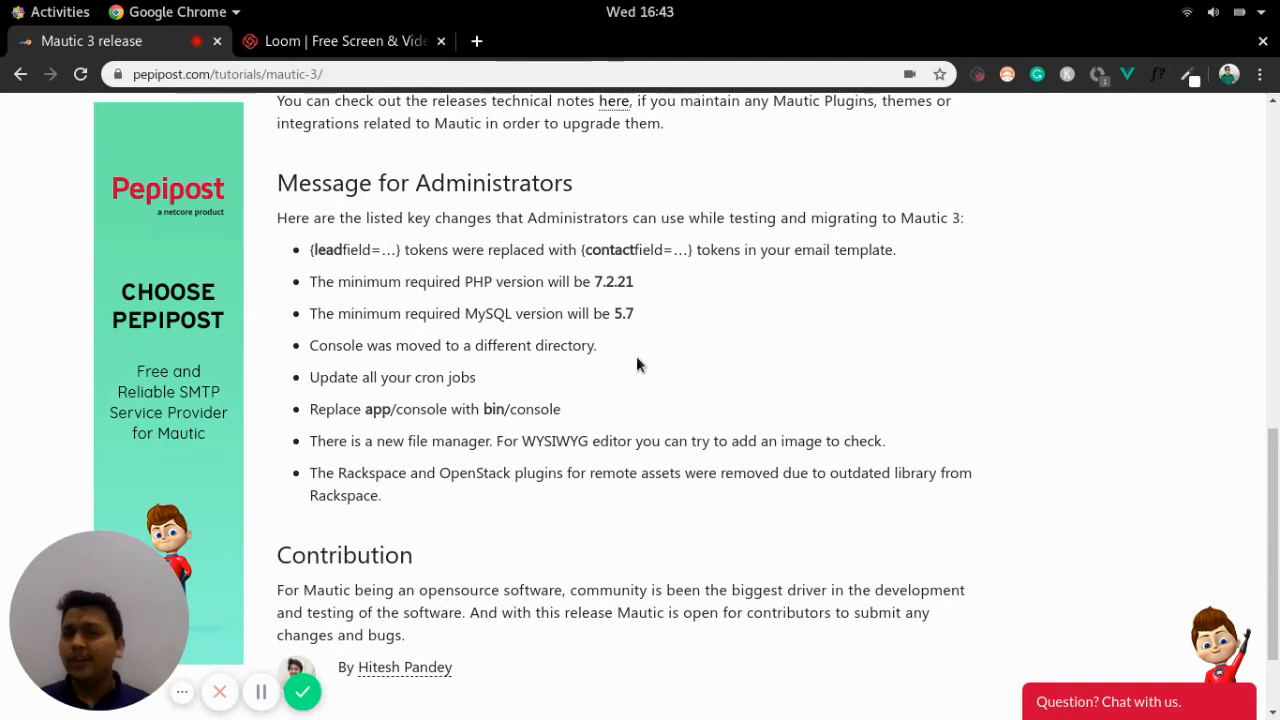